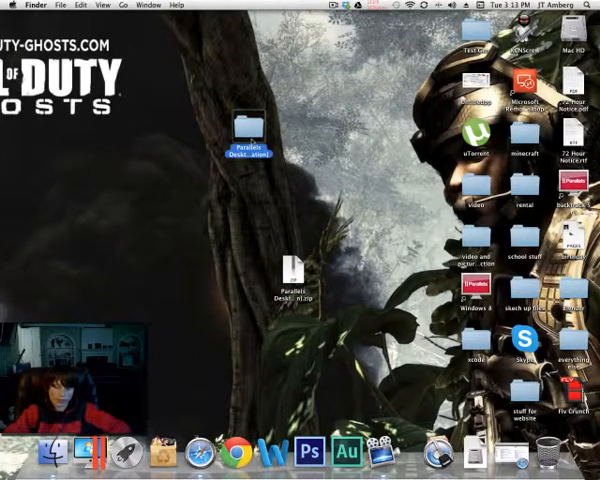
Step: Open the Parallels Desktop 7 download folder and select the installer disk image
double_click(247, 145)
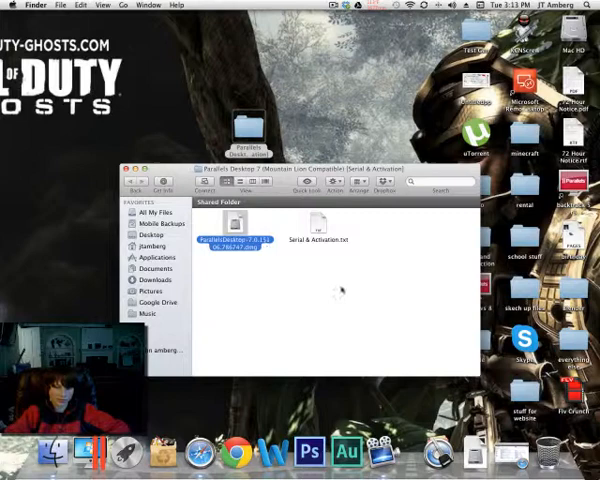
left_click(317, 225)
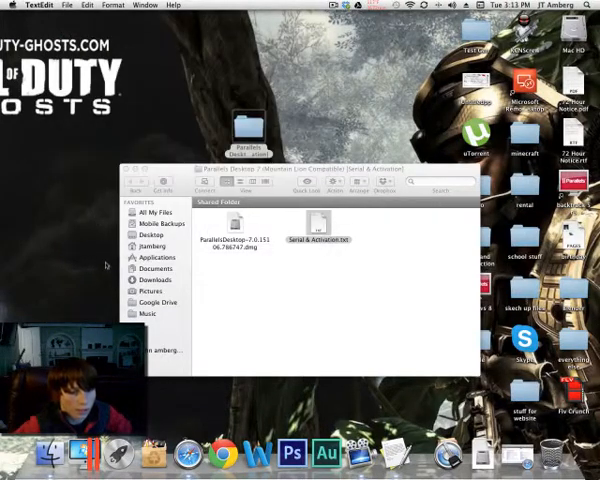
Step: Leave the serial notes and bring up the Parallels Virtual Machines list
left_click(129, 166)
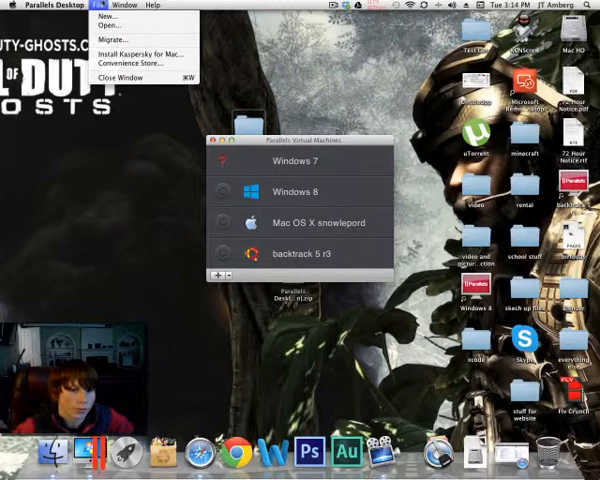
Step: Start a new virtual machine from File > New and glance over the Parallels Desktop menu
left_click(113, 26)
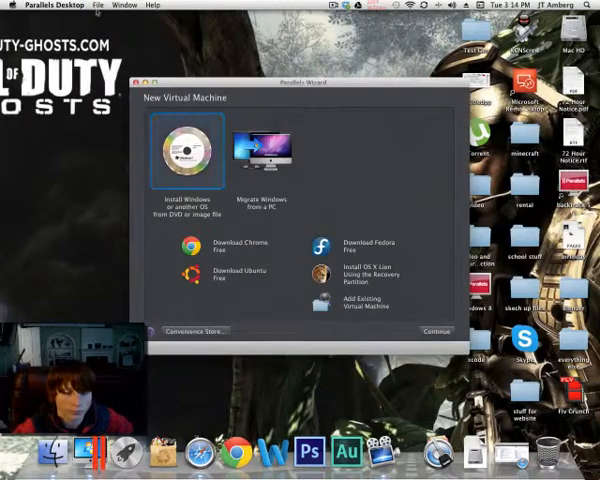
left_click(98, 5)
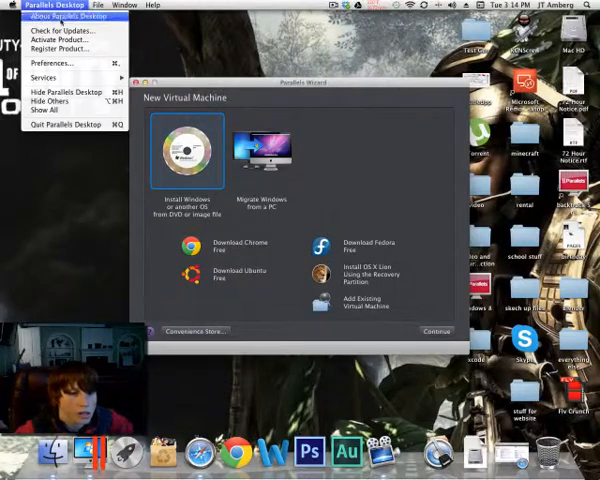
mouse_move(62, 48)
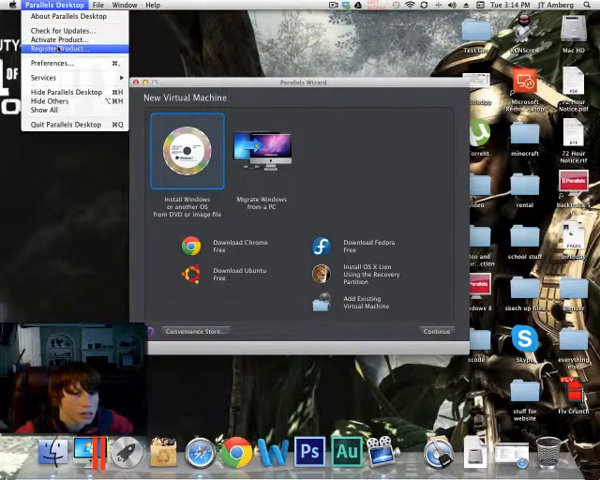
left_click(52, 47)
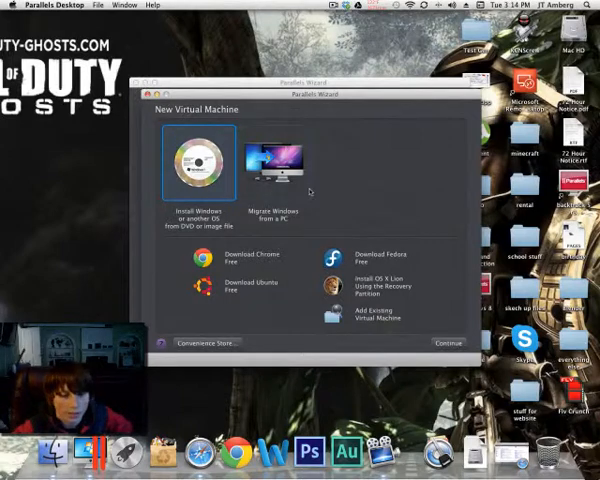
Step: Try Migrate Windows from a PC, then choose Install Windows from DVD or image file
left_click(273, 165)
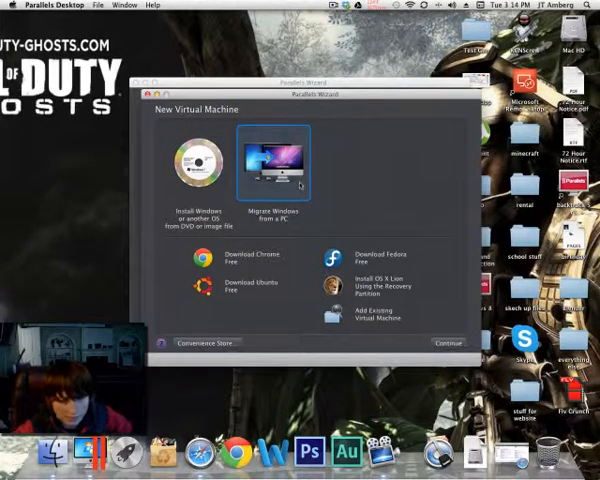
left_click(200, 162)
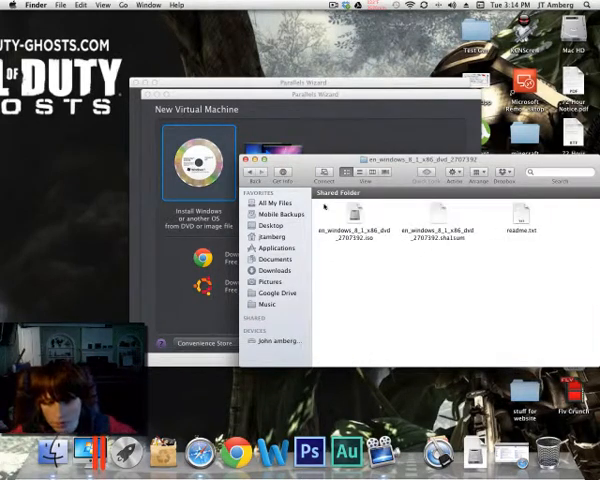
Step: Close the Windows 8.1 image folder and the wizard to return to the Virtual Machines list
left_click(348, 220)
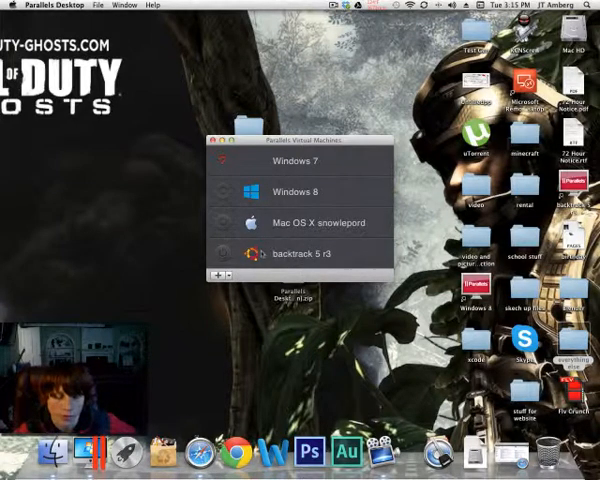
Step: Launch the Windows 8 virtual machine from the Virtual Machines list
double_click(295, 192)
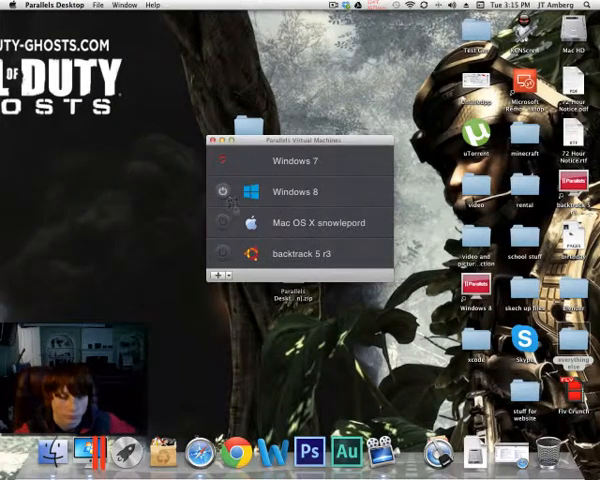
double_click(281, 191)
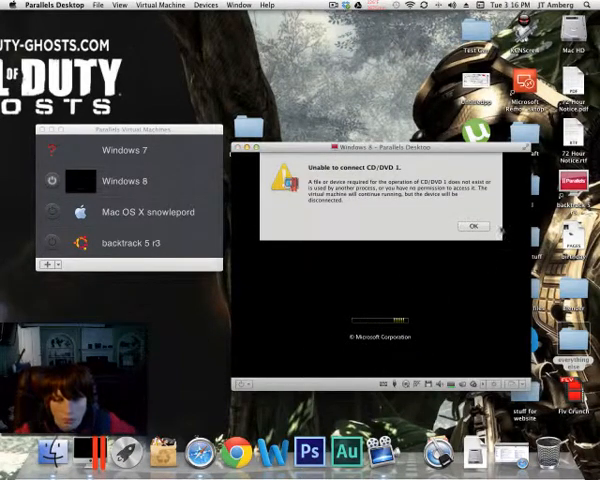
Step: Dismiss the 'Unable to connect CD/DVD 1' warning and close the power menu without shutting down
left_click(468, 226)
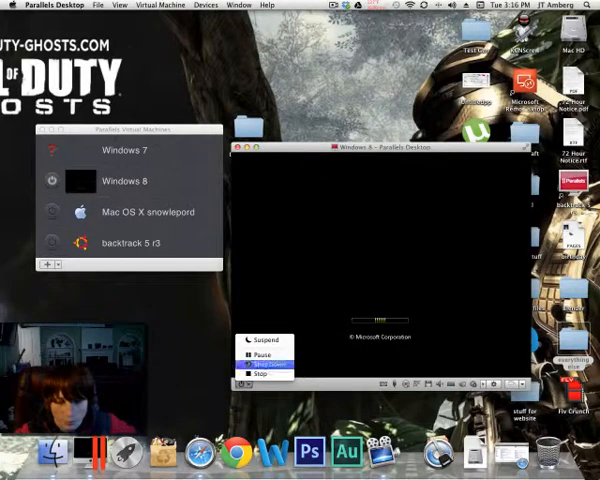
left_click(264, 376)
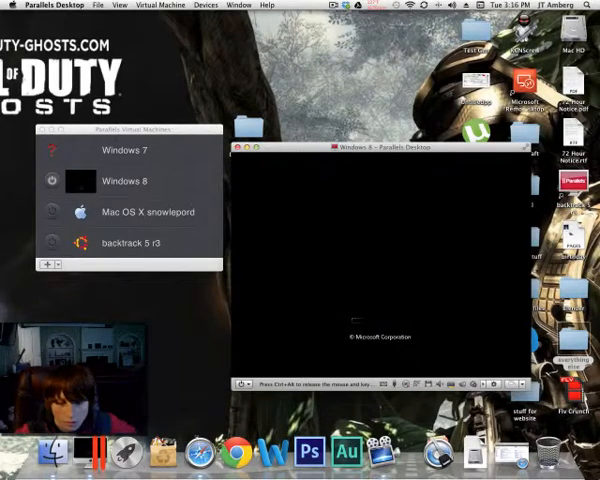